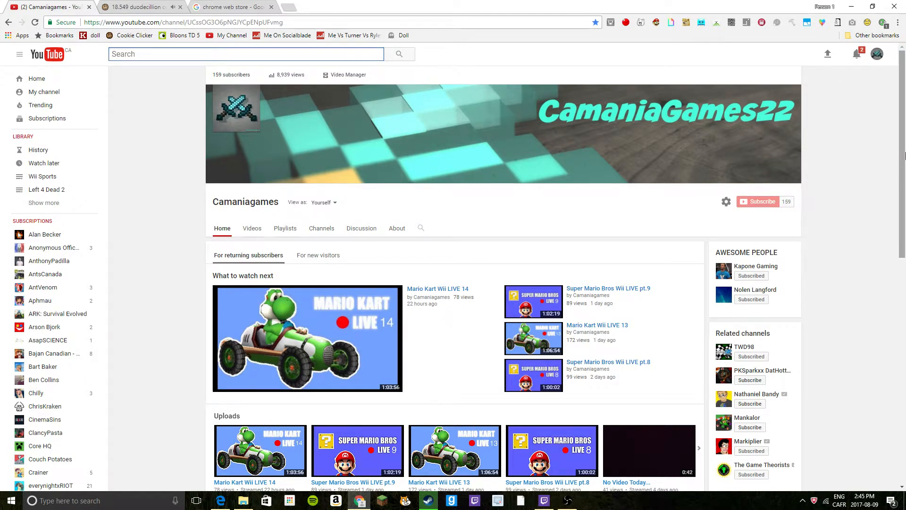
Switch to Mud Cookie's bakery and click the big cookie seven times to bake more cookies
{"action": "scroll", "scroll_direction": "down", "scroll_amount": 3}
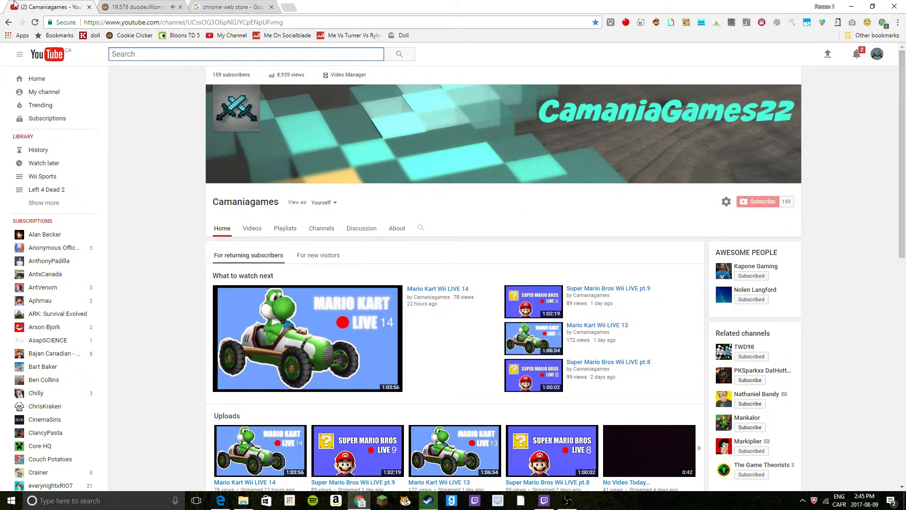
{"action": "left_click", "coordinate": [133, 6]}
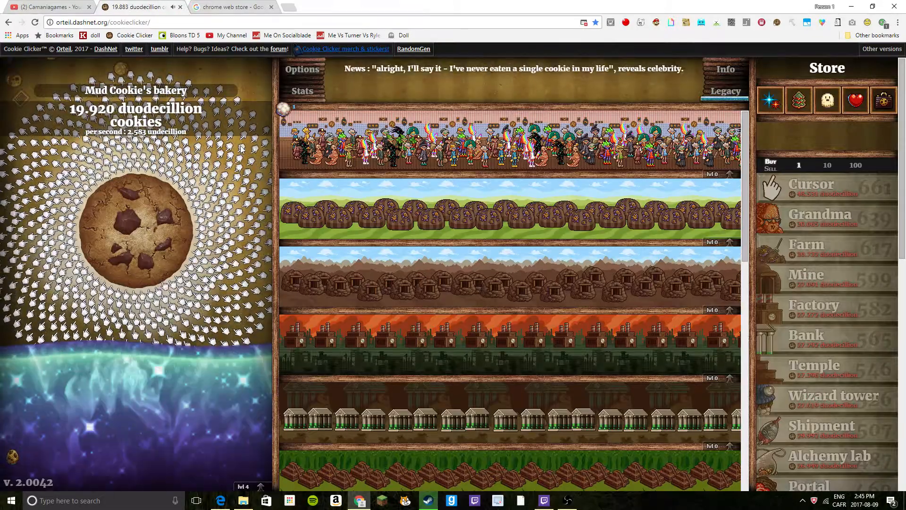
{"action": "left_click", "coordinate": [134, 227]}
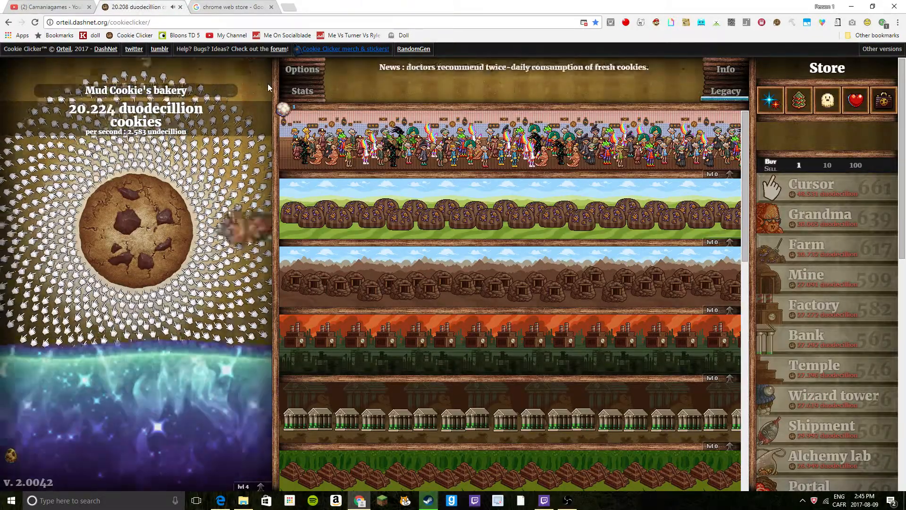
{"action": "left_click", "coordinate": [136, 225]}
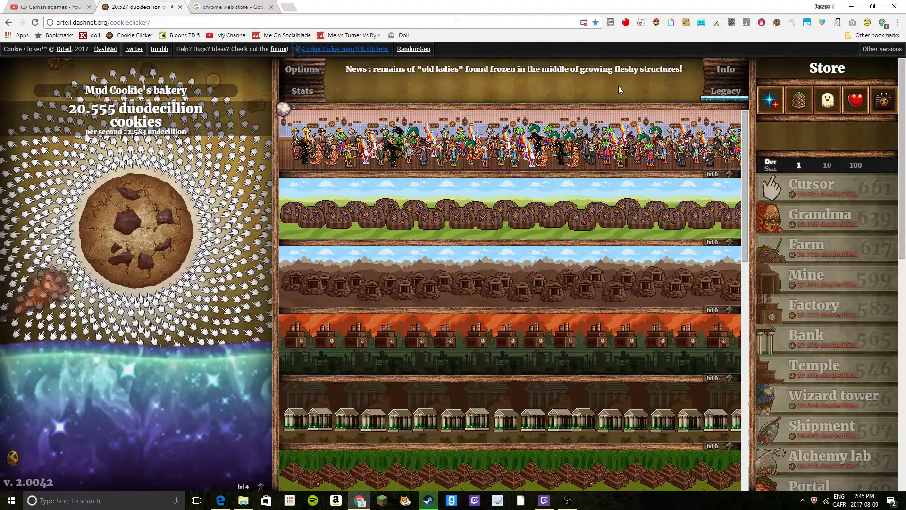
{"action": "left_click", "coordinate": [135, 228]}
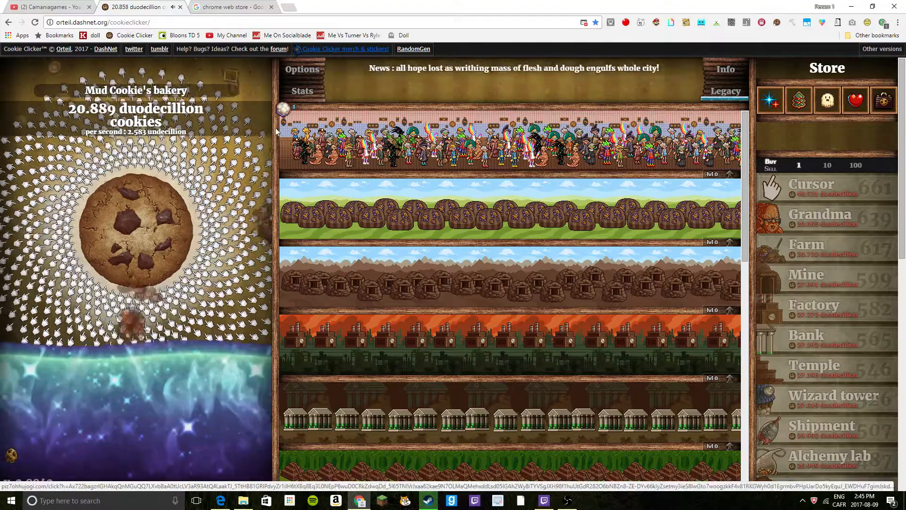
{"action": "left_click", "coordinate": [135, 226]}
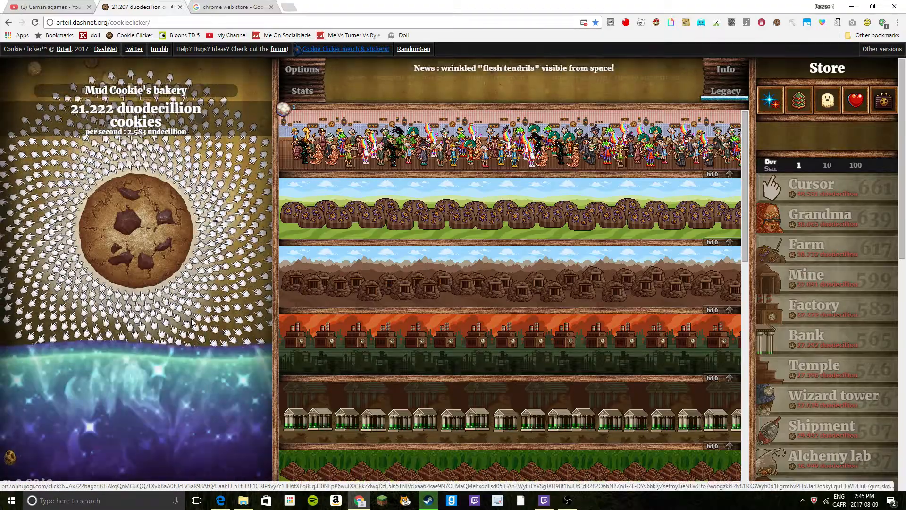
{"action": "left_click", "coordinate": [135, 225]}
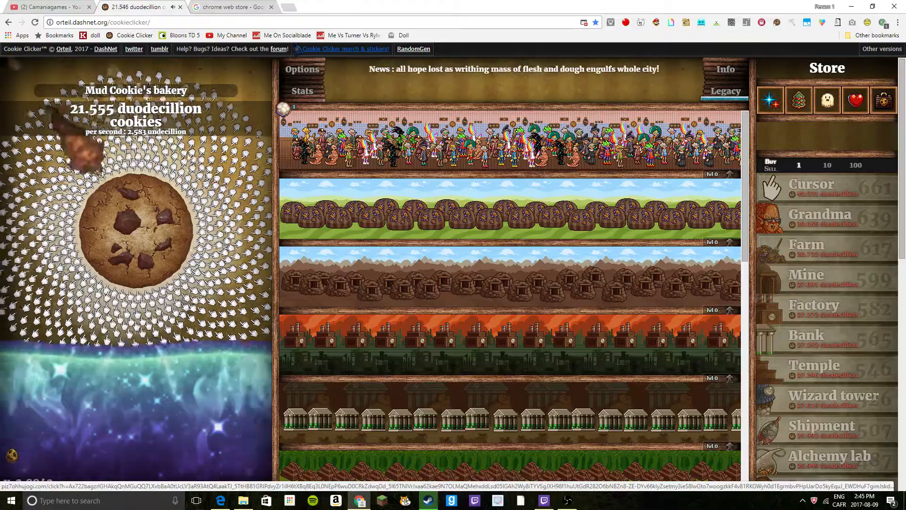
{"action": "left_click", "coordinate": [133, 225]}
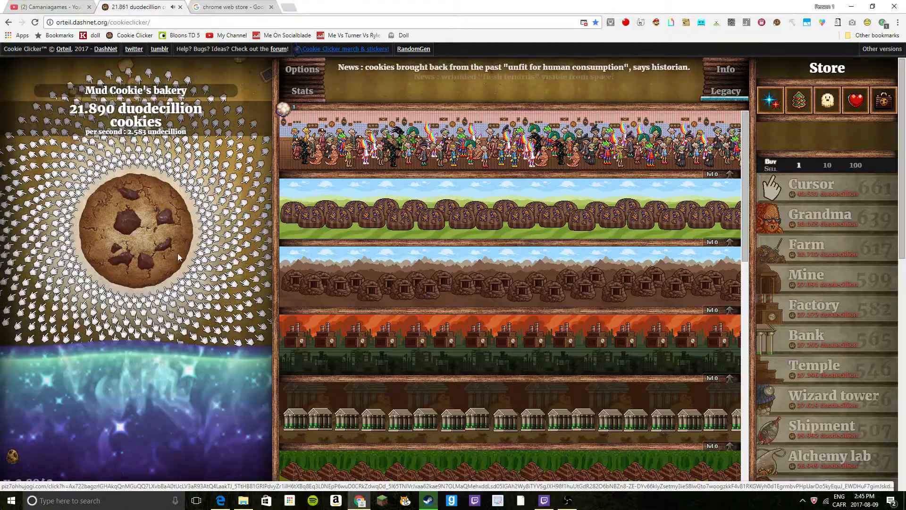
{"action": "left_click", "coordinate": [134, 230]}
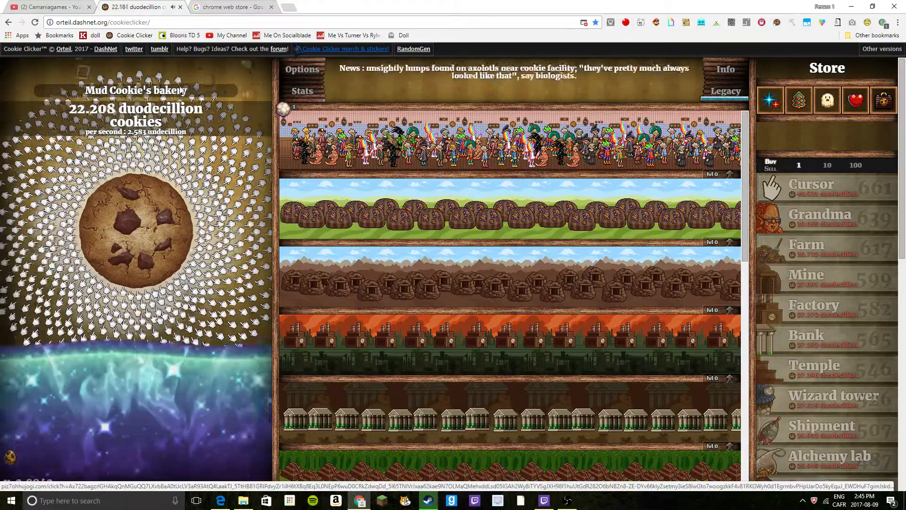
{"action": "left_click", "coordinate": [232, 6]}
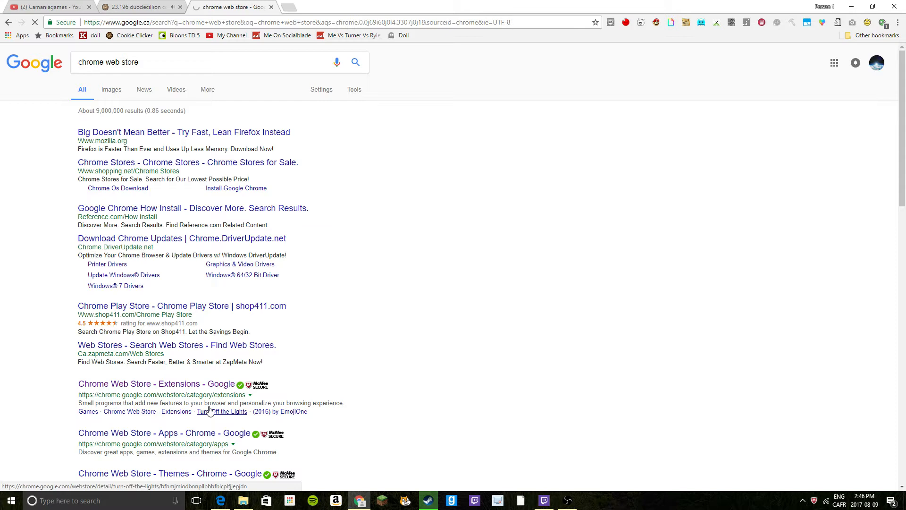
Open the 'Chrome Web Store - Extensions - Google' result
{"action": "left_click", "coordinate": [139, 384]}
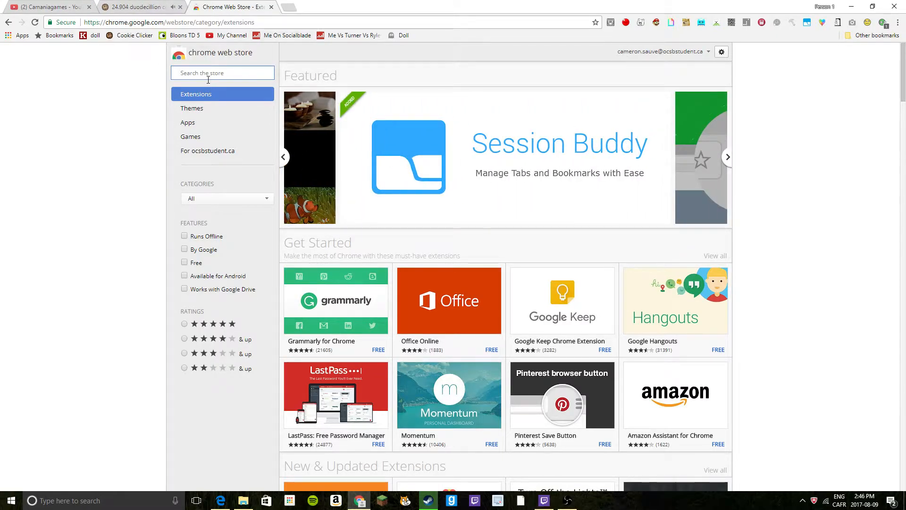
Search the store for 'uncanny cookie clicker', then return to the Cookie Clicker tab
{"action": "type", "text": "uncanny cool"}
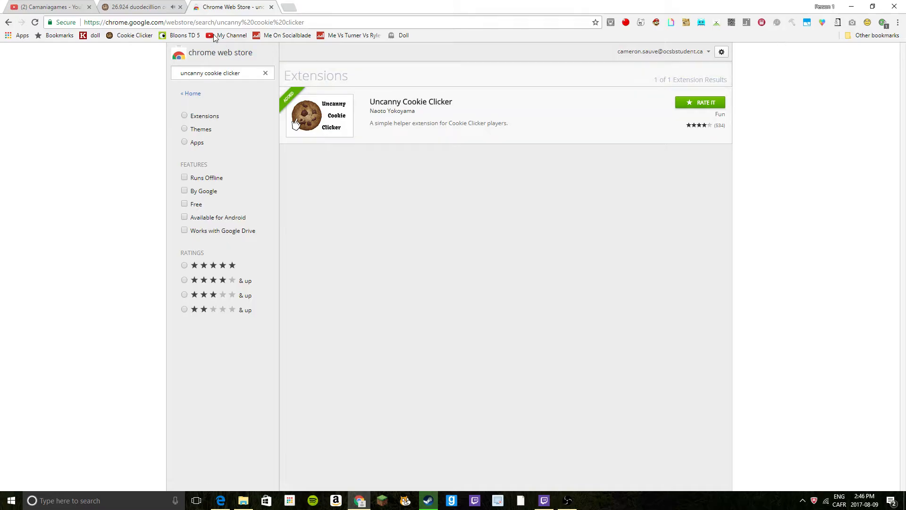
{"action": "left_click", "coordinate": [136, 6]}
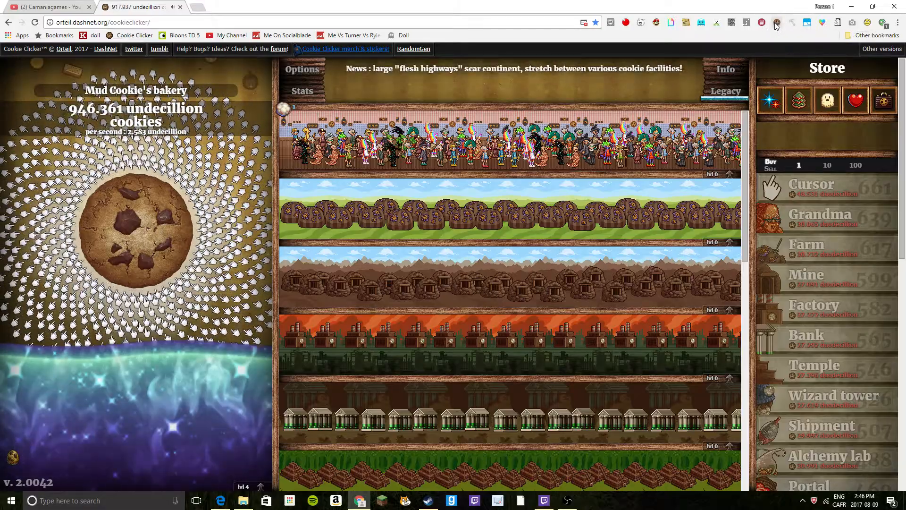
Bake one more cookie, then open Uncanny Cookie Clicker's settings from its toolbar icon
{"action": "left_click", "coordinate": [135, 225]}
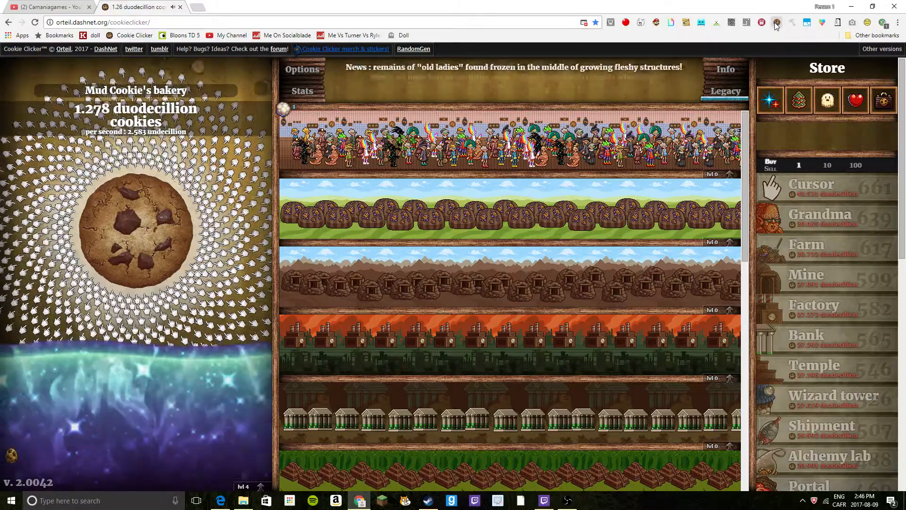
{"action": "left_click", "coordinate": [778, 23]}
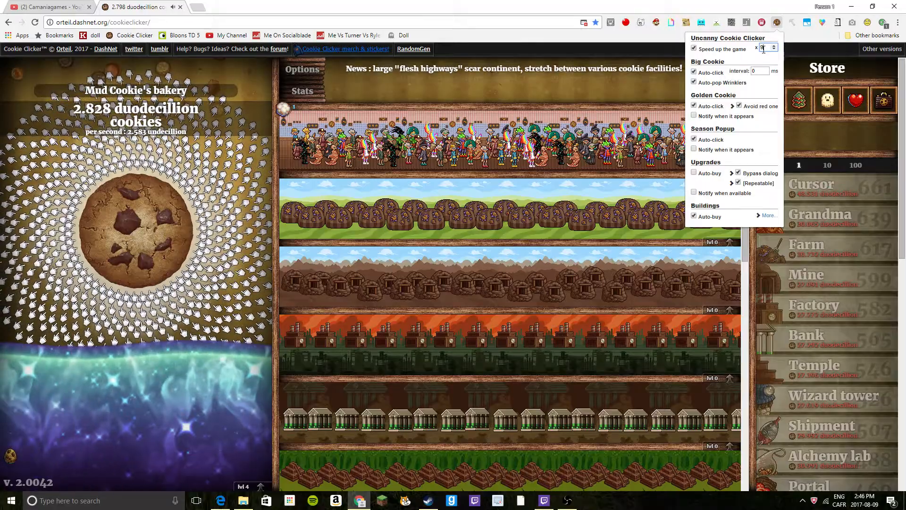
Set game speed to 9999 and the Big Cookie auto-click interval to 1 ms
{"action": "type", "text": "999"}
{"action": "left_click", "coordinate": [761, 71]}
{"action": "type", "text": "1"}
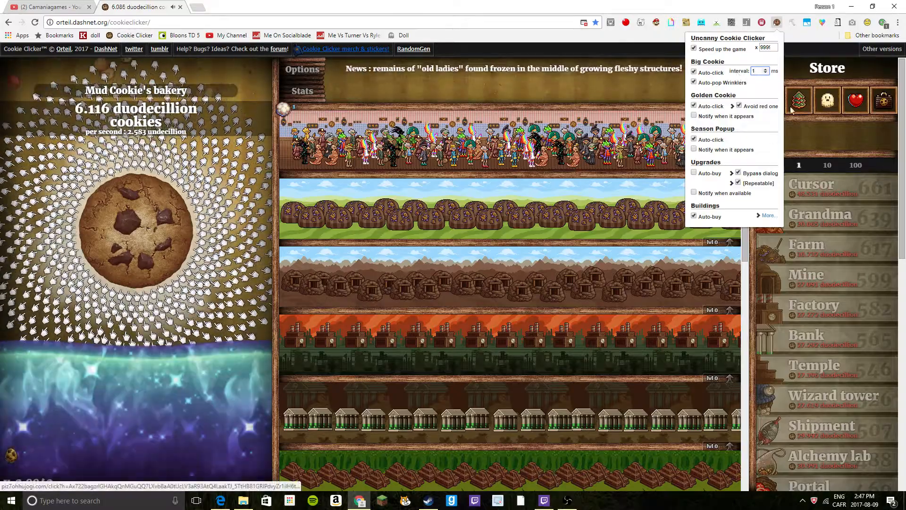
{"action": "left_click", "coordinate": [136, 227]}
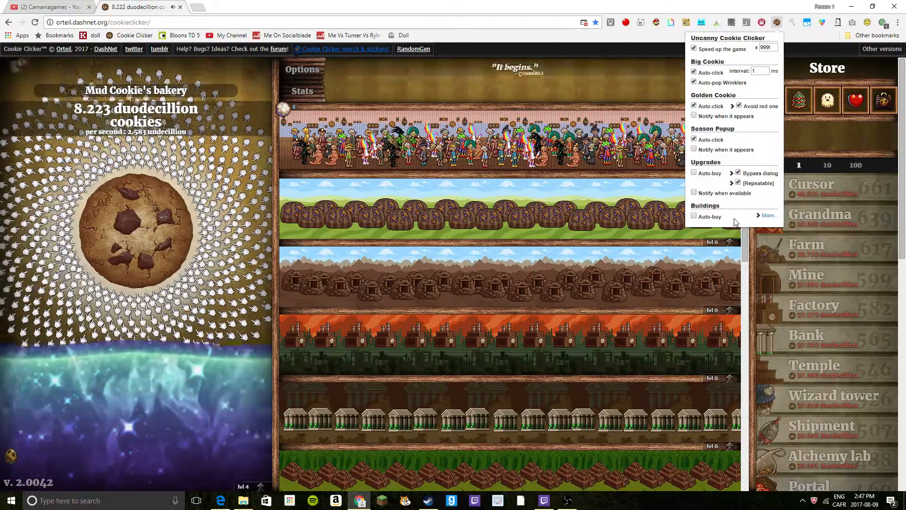
Enable Upgrades auto-buy in the extension popup and reload the Cookie Clicker page
{"action": "left_click", "coordinate": [694, 216]}
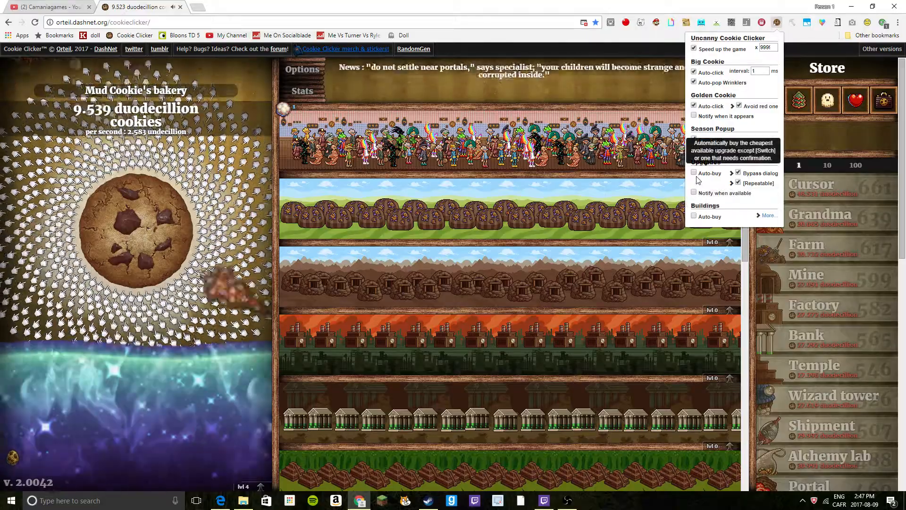
{"action": "left_click", "coordinate": [694, 173]}
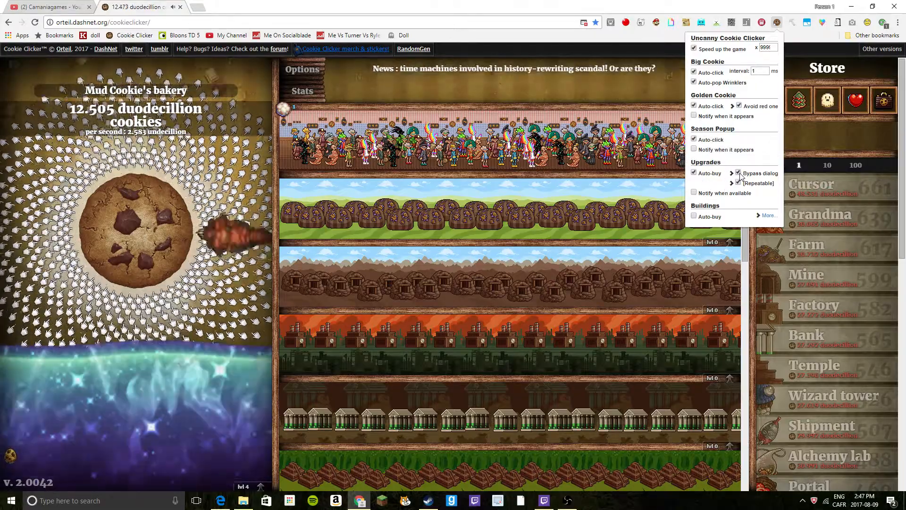
{"action": "left_click", "coordinate": [739, 173]}
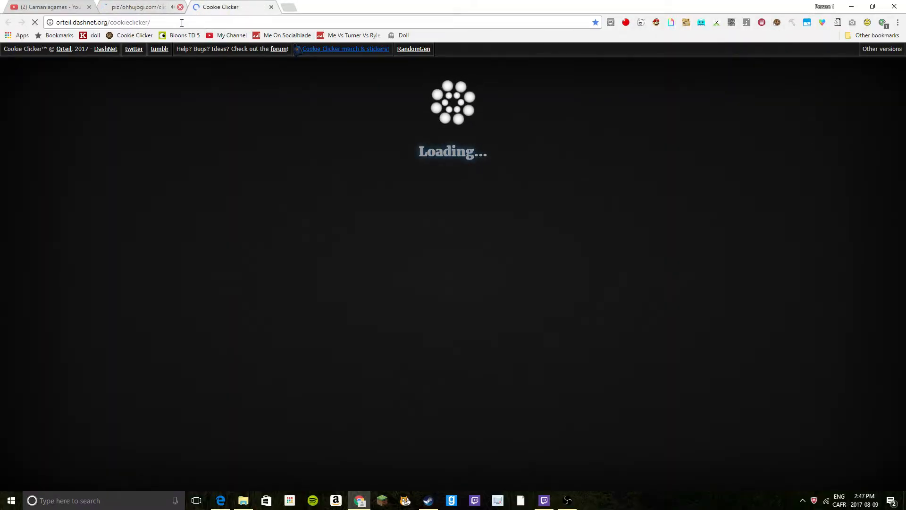
{"action": "left_click", "coordinate": [180, 7]}
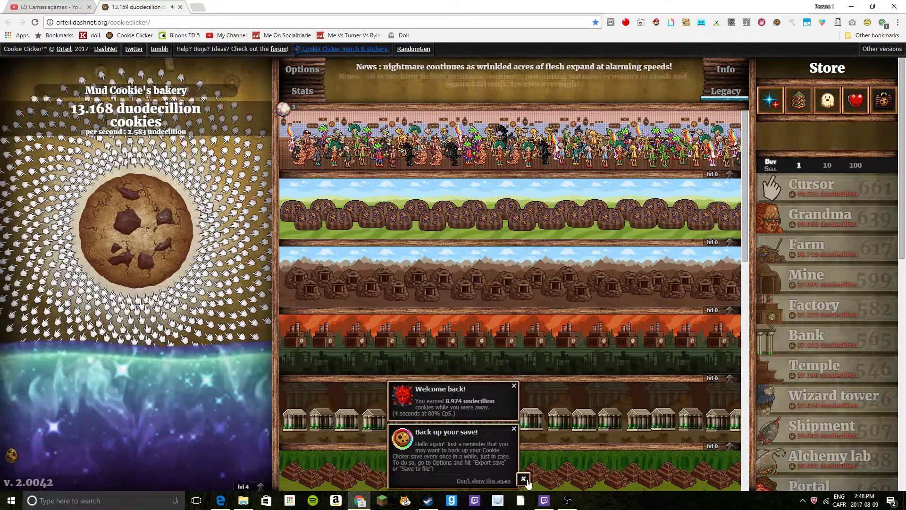
Dismiss the 'Back up your save!' and 'Welcome back!' notices and click the big cookie
{"action": "left_click", "coordinate": [523, 480]}
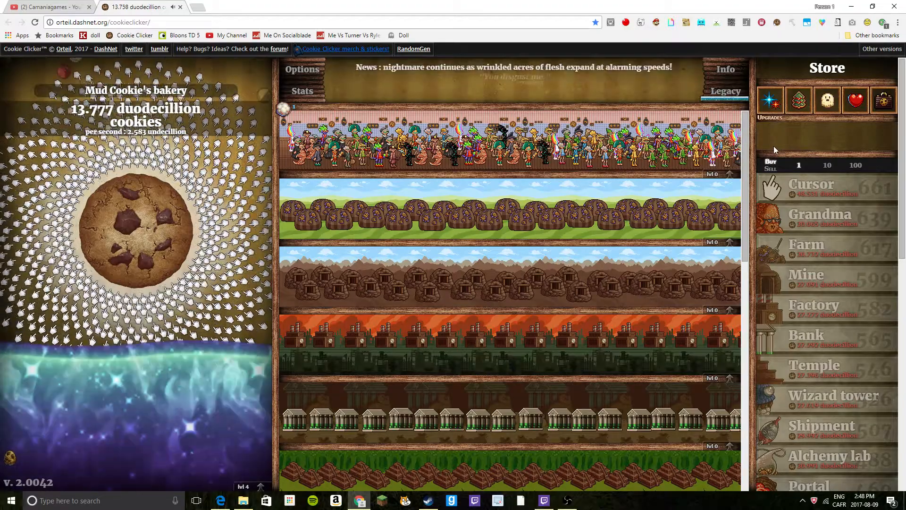
{"action": "left_click", "coordinate": [135, 229]}
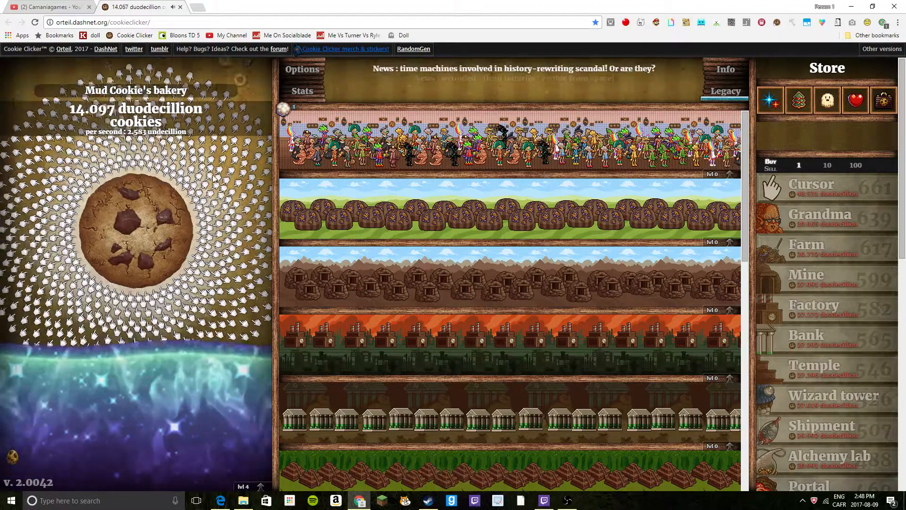
{"action": "left_click", "coordinate": [136, 226]}
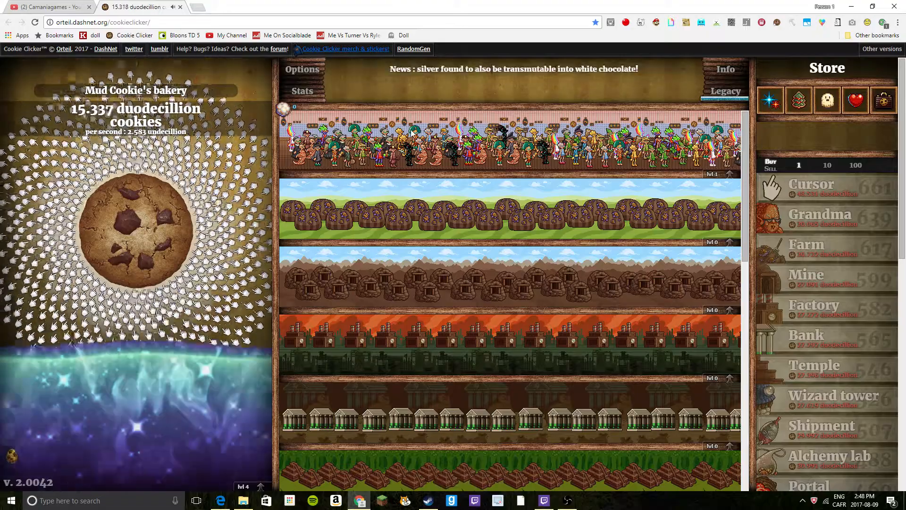
{"action": "left_click", "coordinate": [778, 22]}
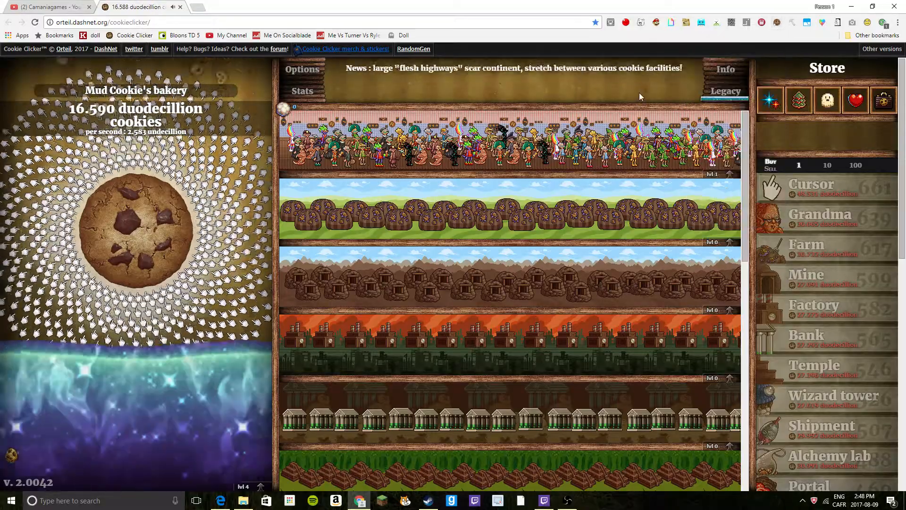
{"action": "left_click", "coordinate": [136, 228]}
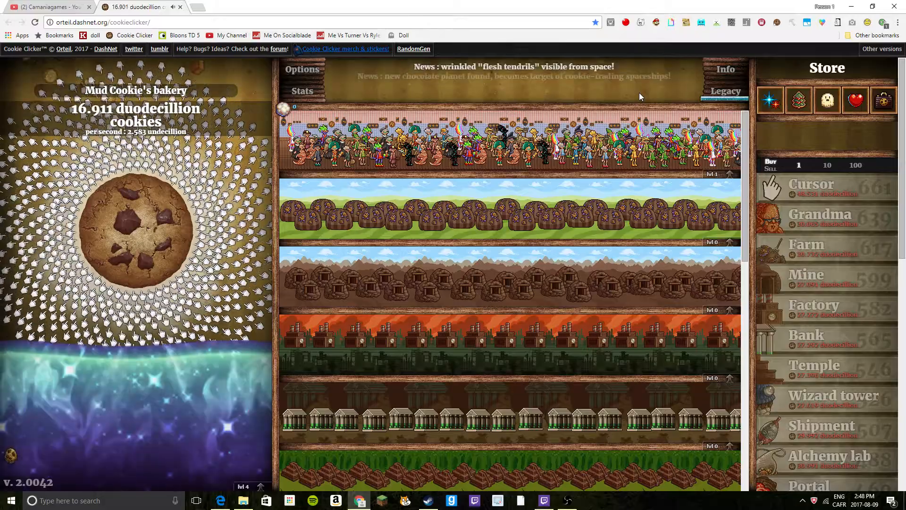
{"action": "left_click", "coordinate": [136, 231]}
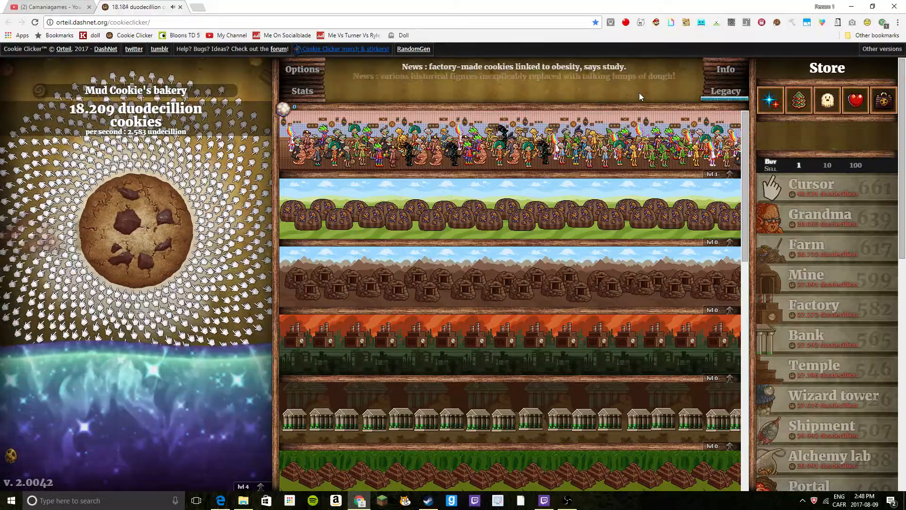
{"action": "left_click", "coordinate": [136, 228]}
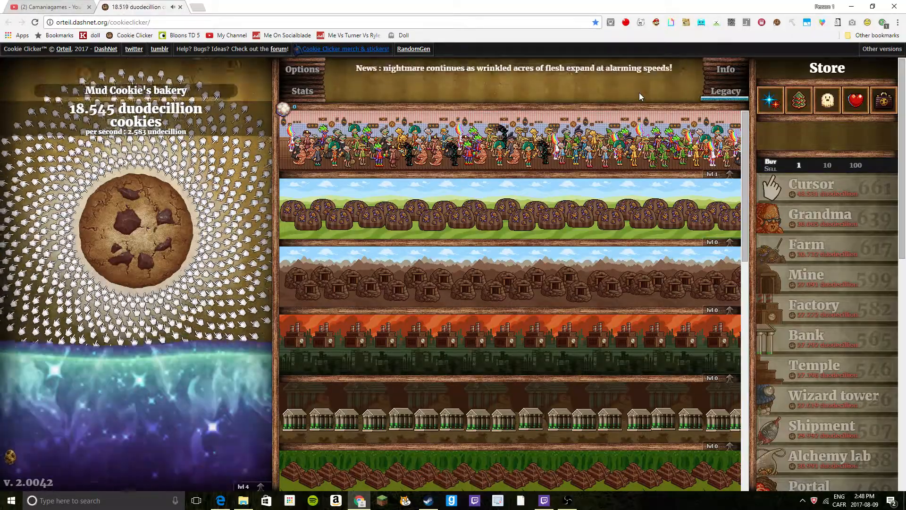